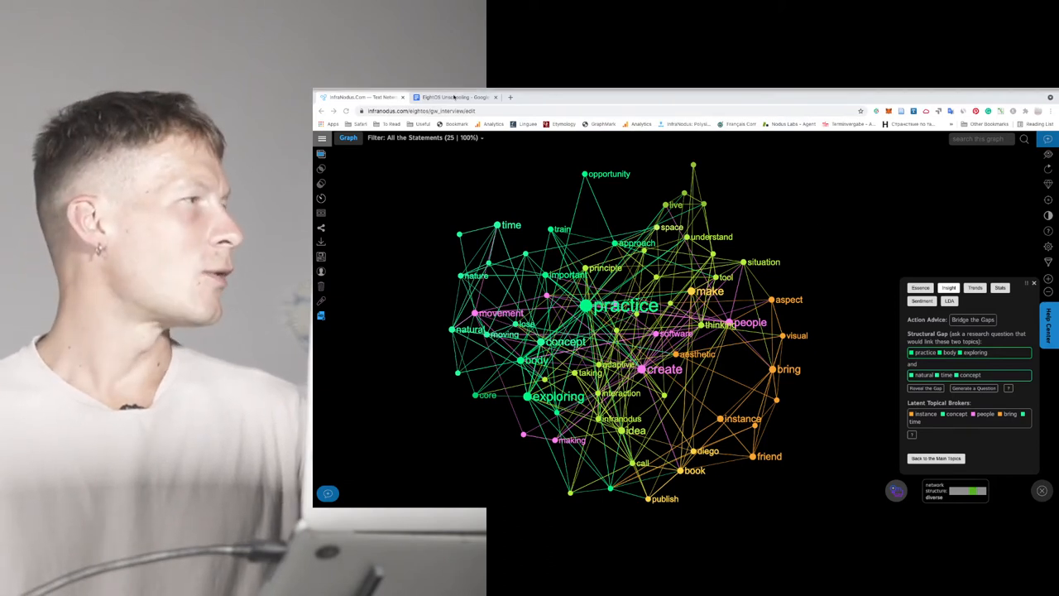
Select the entire EightOS Unschooling document in Google Docs, then switch back to InfraNodus.
left_click(455, 97)
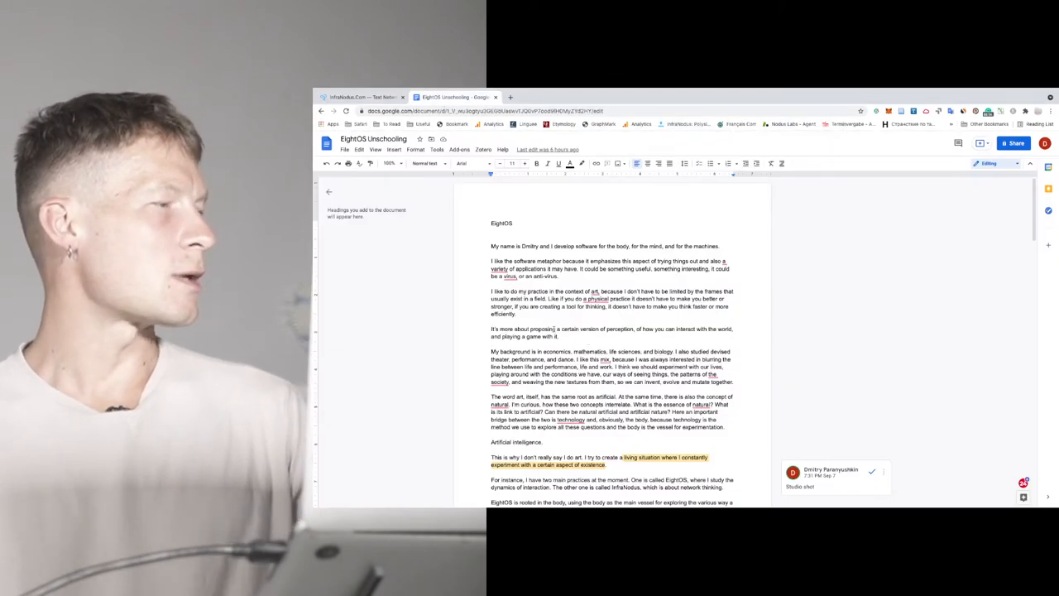
key("ctrl+a")
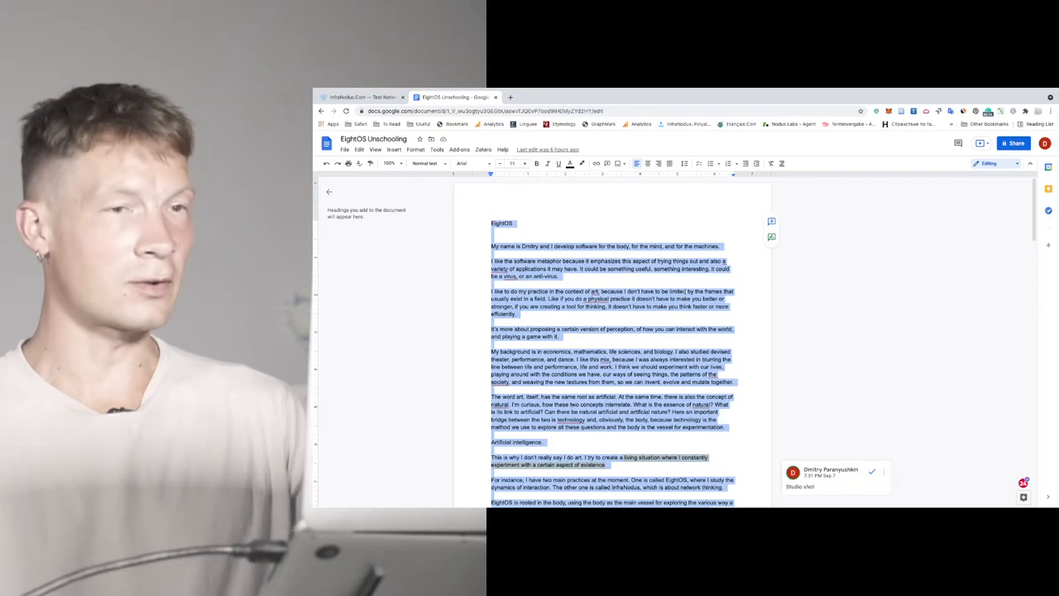
left_click(360, 97)
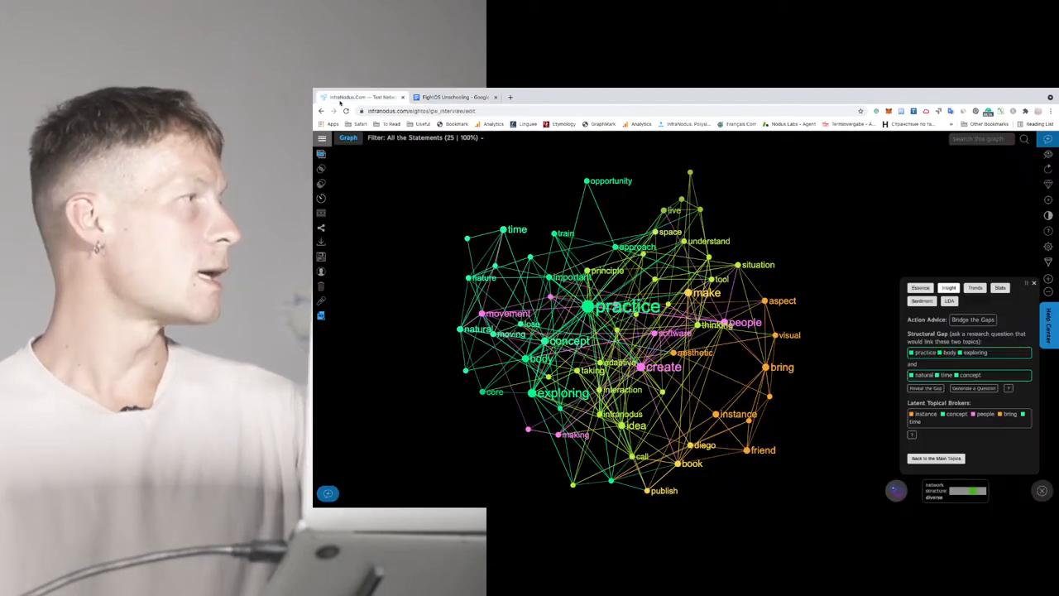
Build new_graph from the copied text and view its Essence topical groups.
left_click(322, 138)
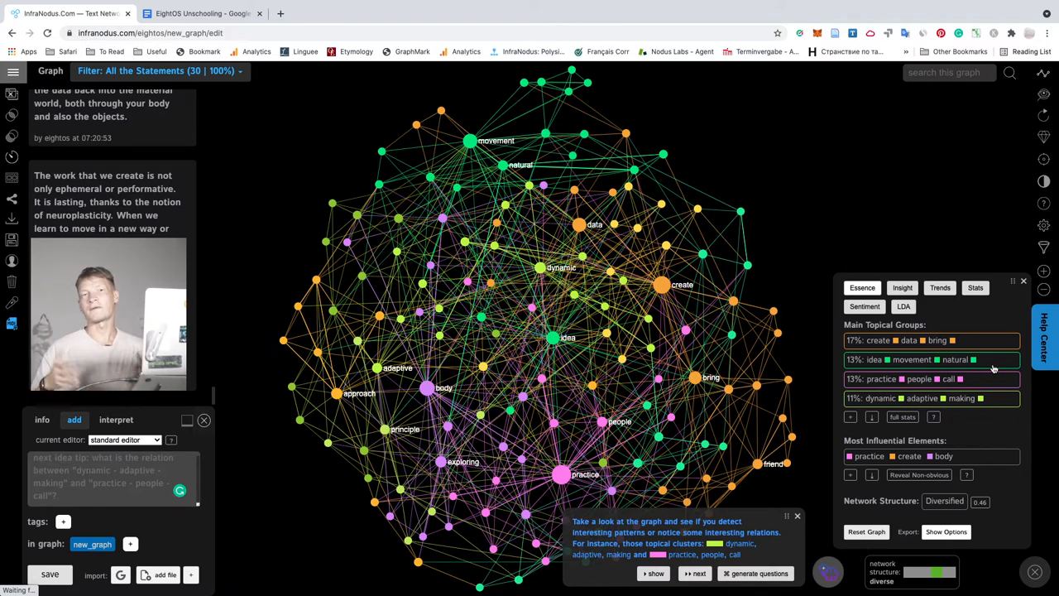
mouse_move(973, 300)
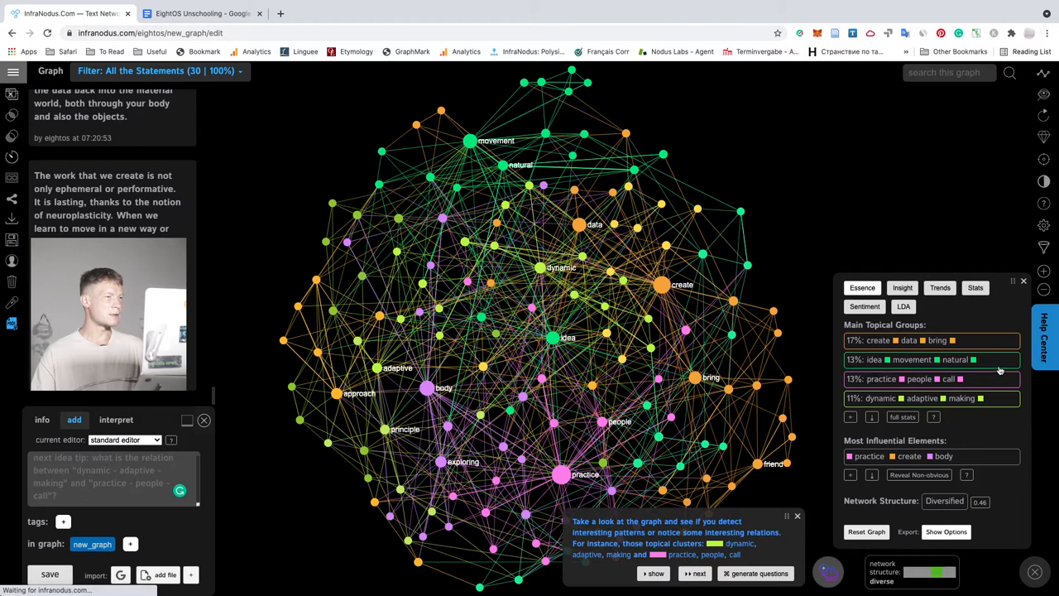
left_click(910, 379)
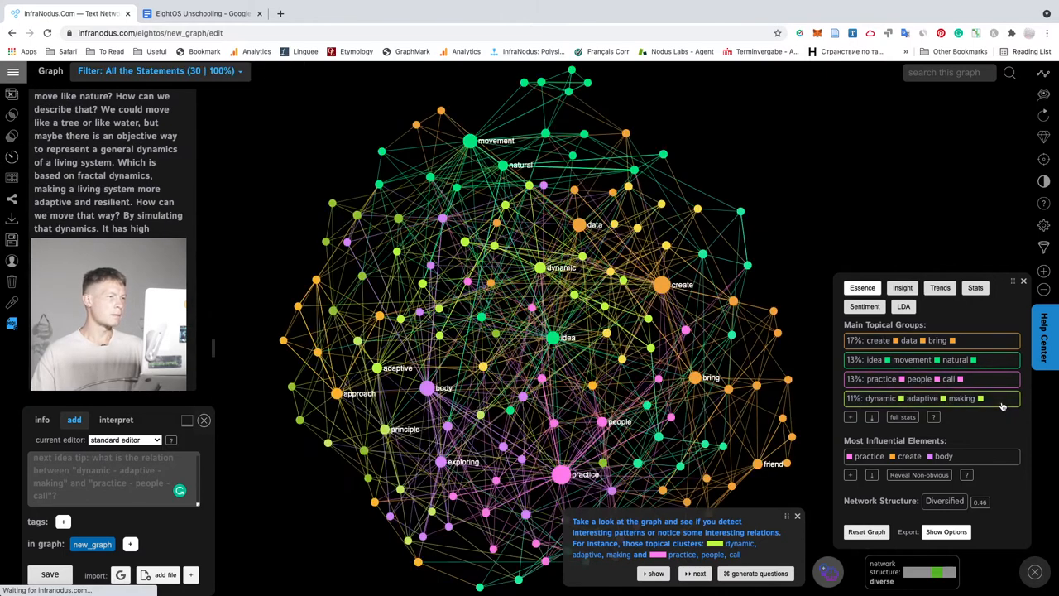
left_click(864, 289)
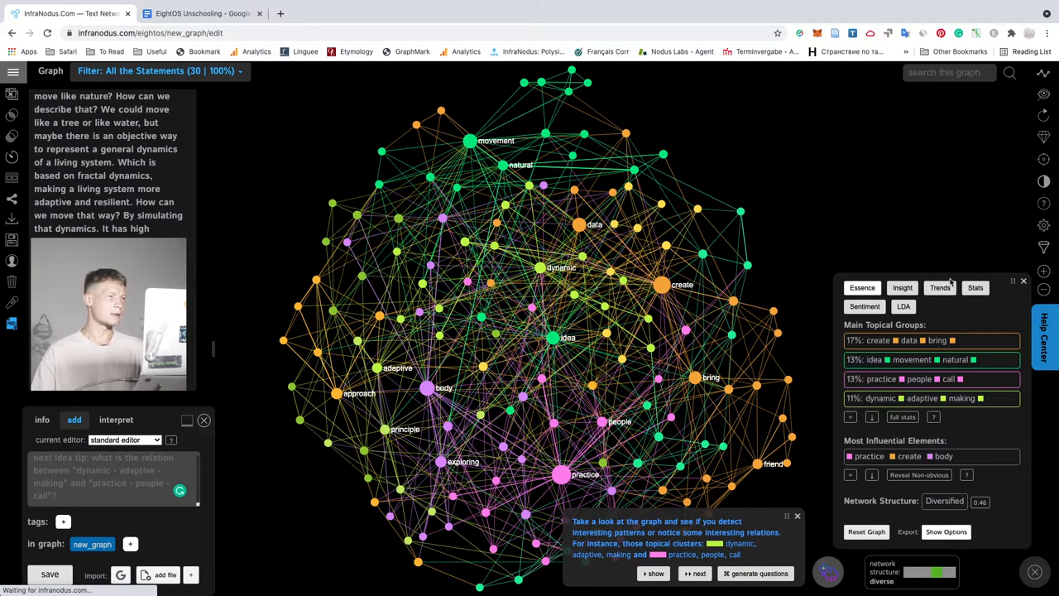
left_click(941, 286)
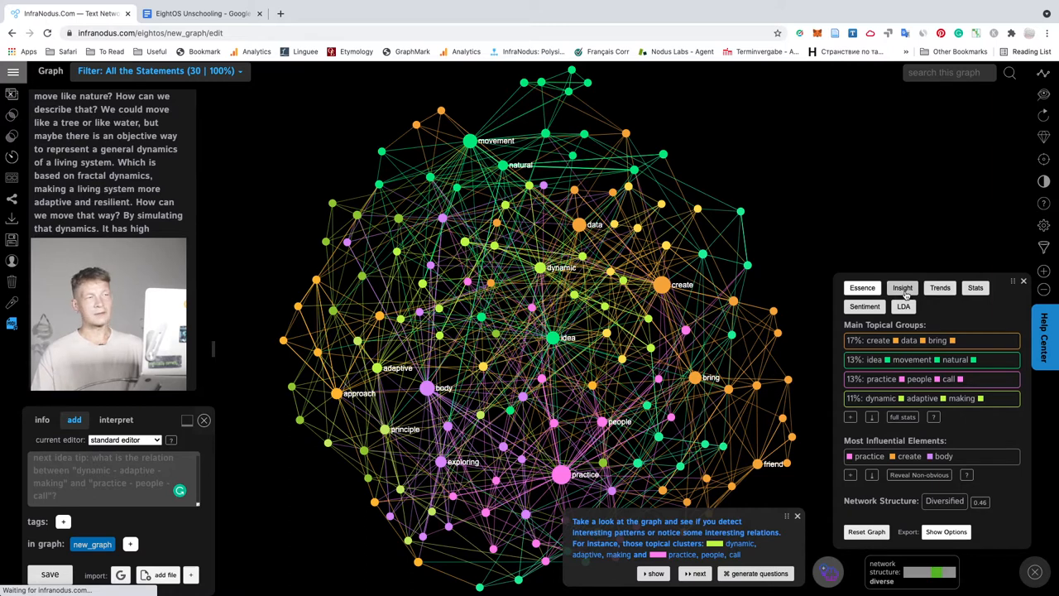
Reveal the gap between the dynamic–adaptive–making and practice–people–call clusters in the Insight panel.
left_click(903, 284)
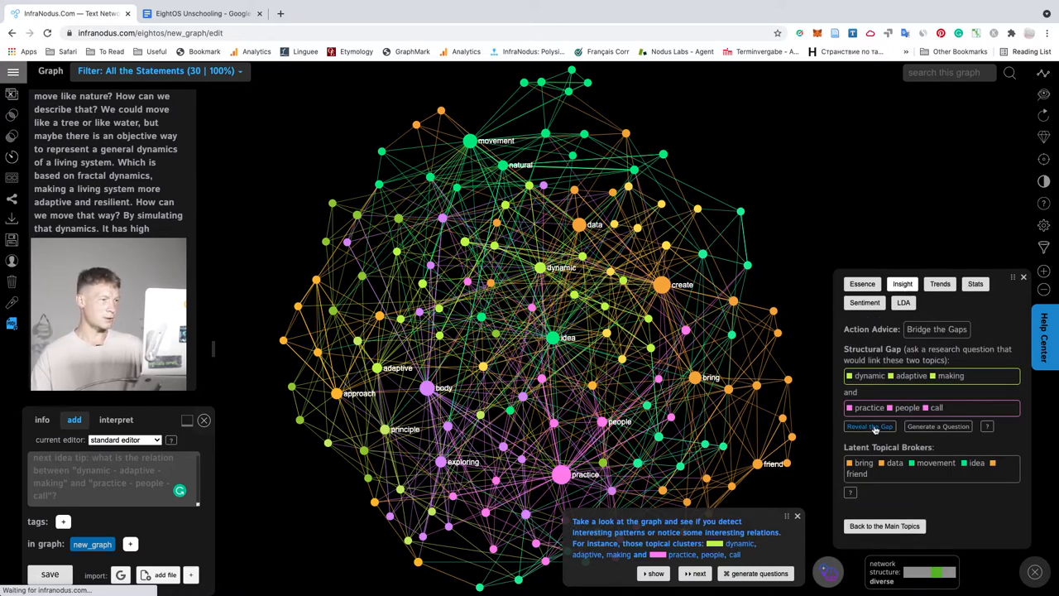
left_click(869, 426)
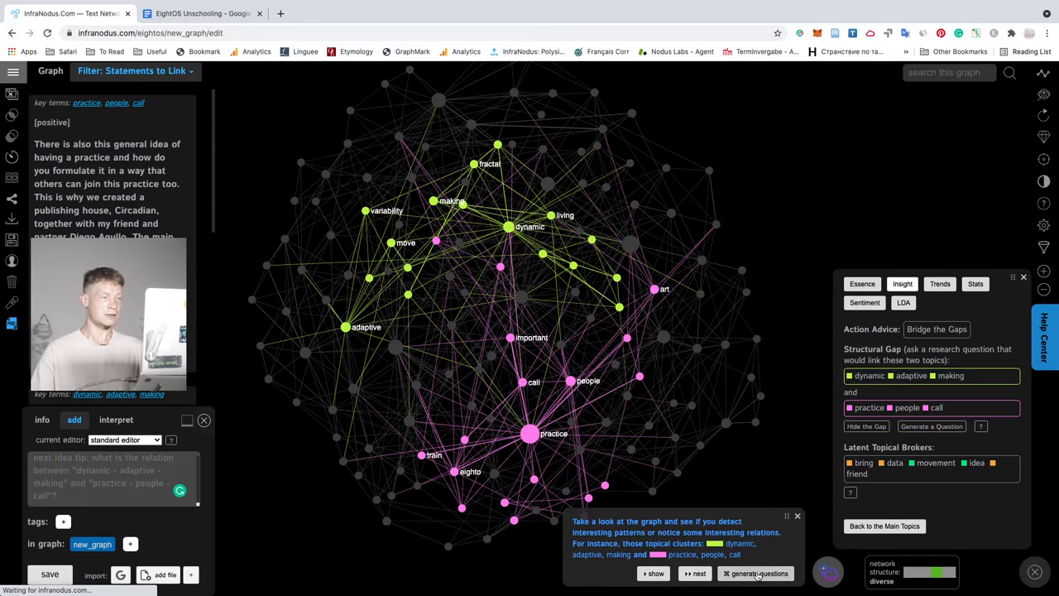
mouse_move(827, 571)
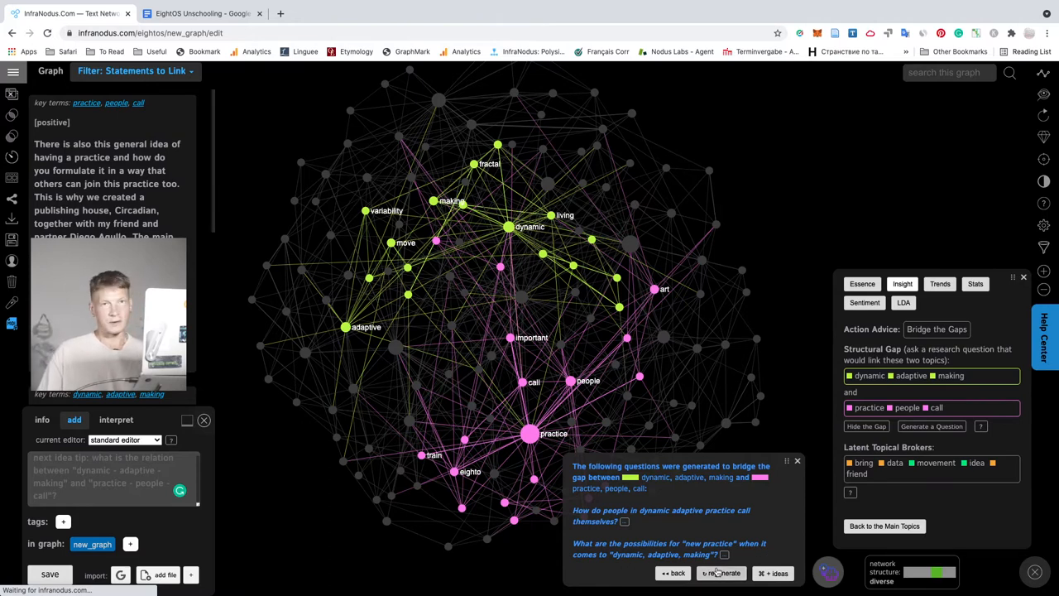
Regenerate the GPT-3 gap questions, yielding one on technology and engaging with practice.
left_click(722, 573)
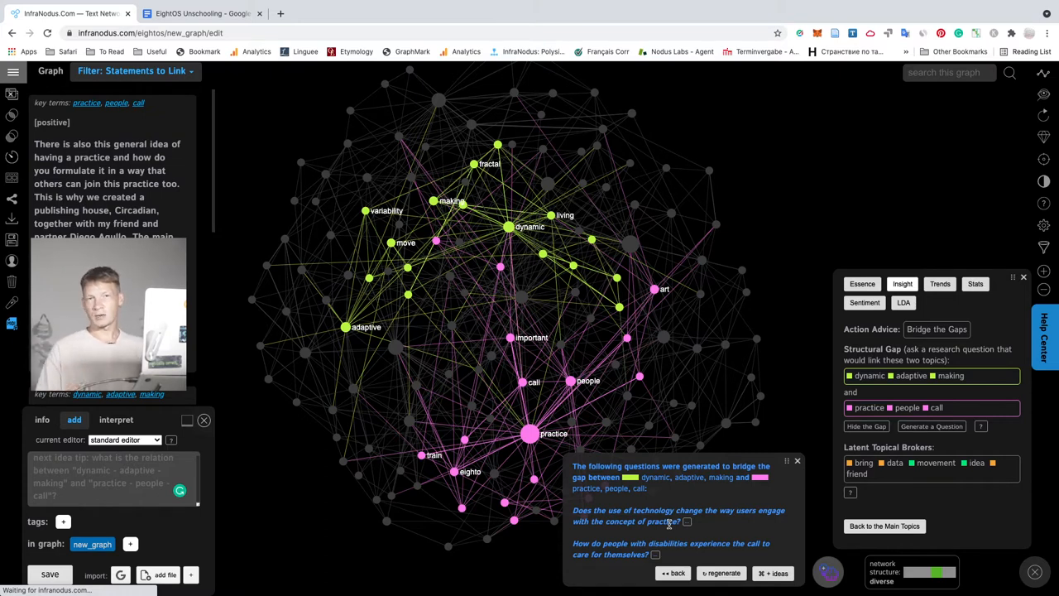
mouse_move(188, 495)
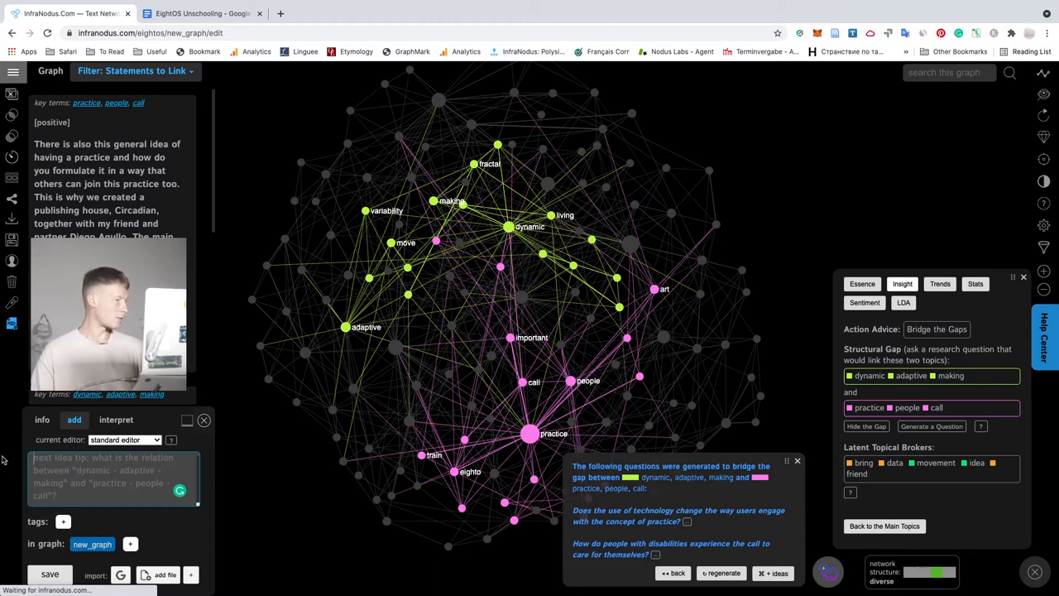
Type how technology adds normally invisible feedback to martial arts, dance or hobby practice.
type("We")
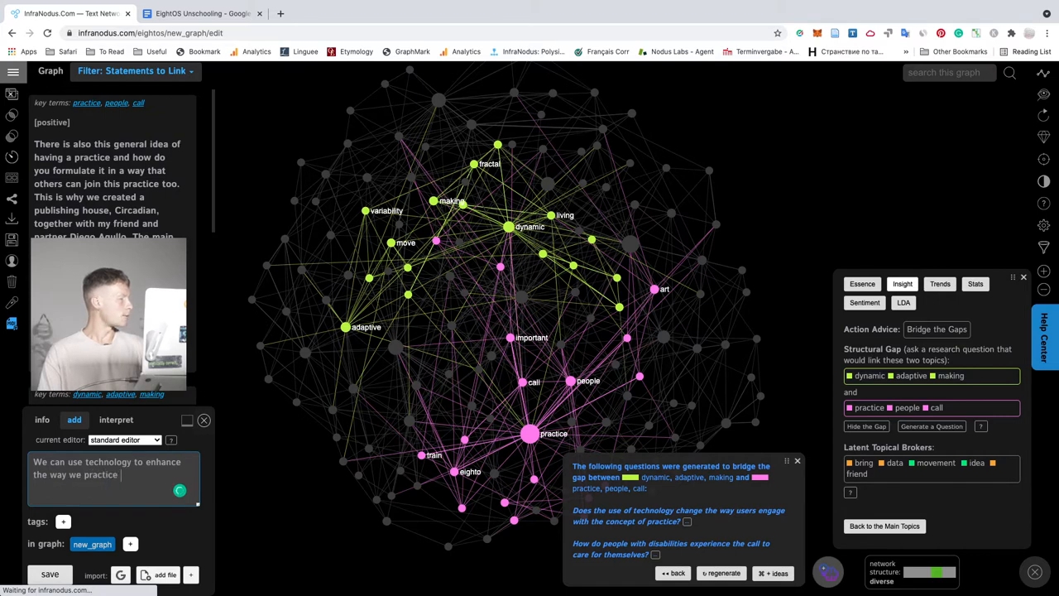
type("our")
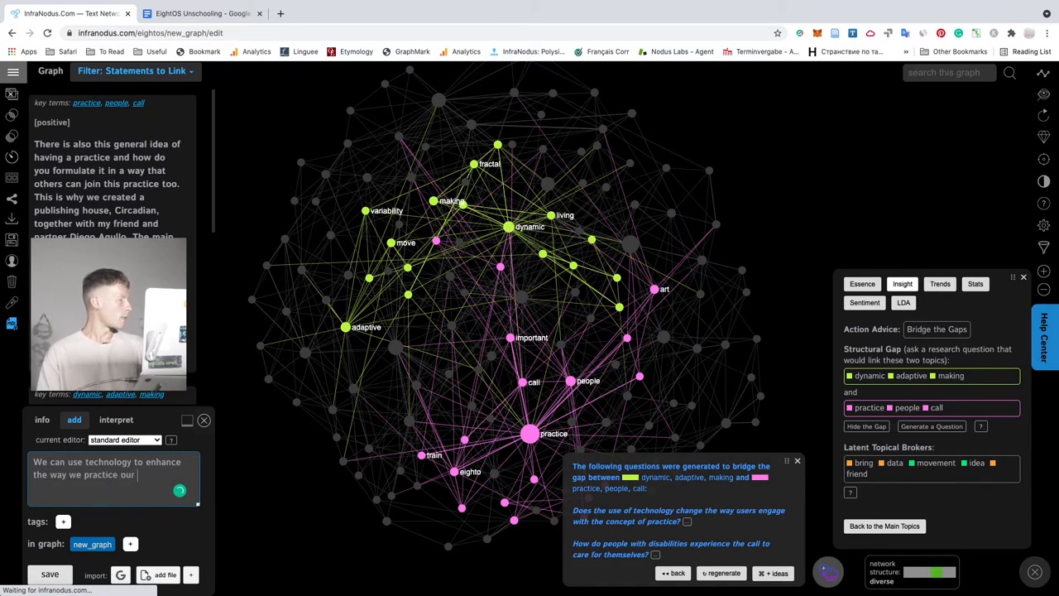
type("martial arts, dance,")
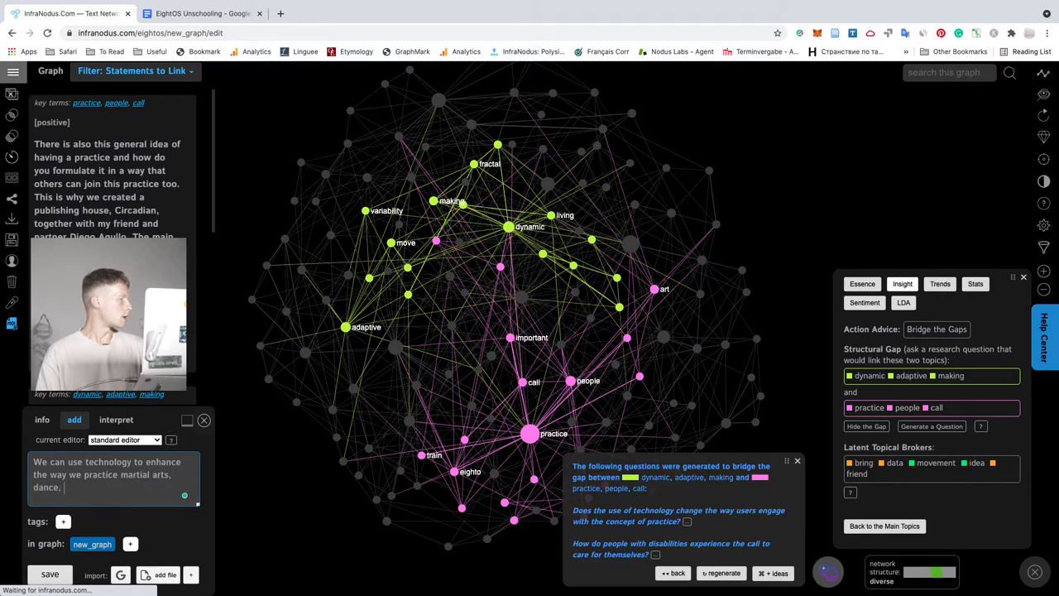
type("or any hobby that we have. Technology can provide additional feedback that")
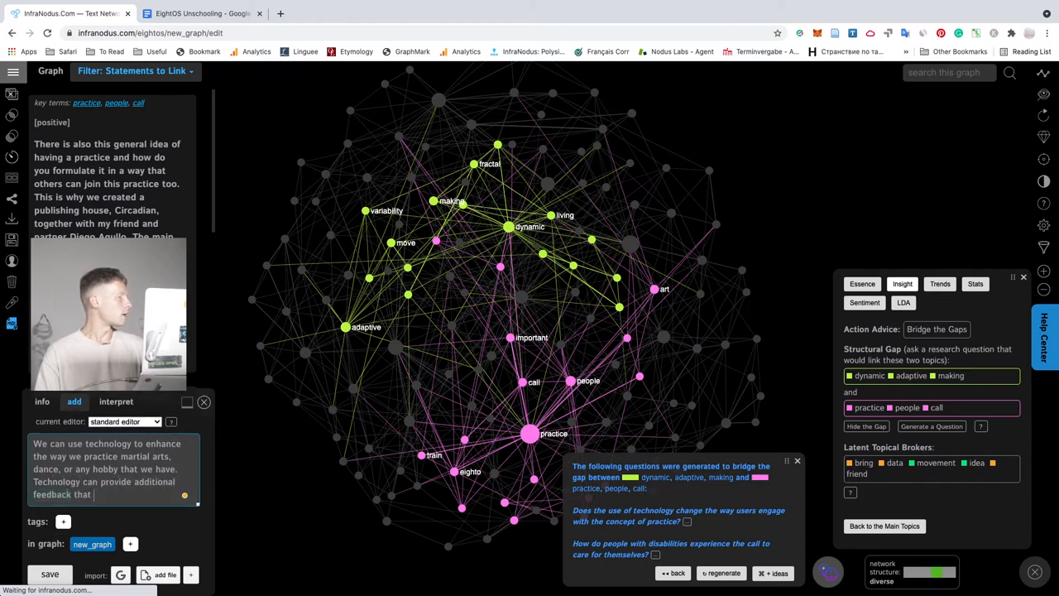
type("is not visible")
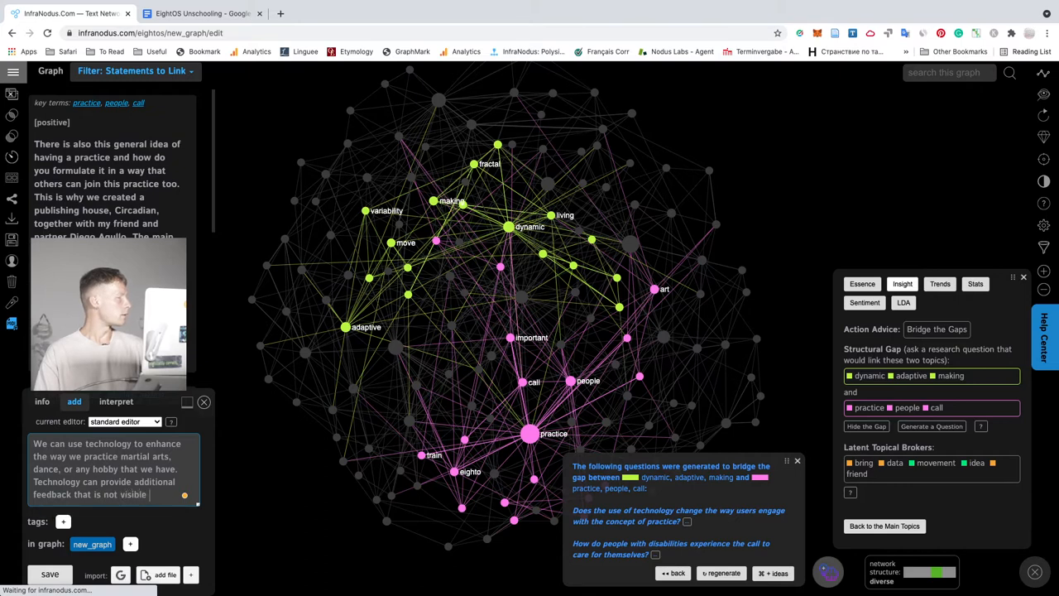
type("normally")
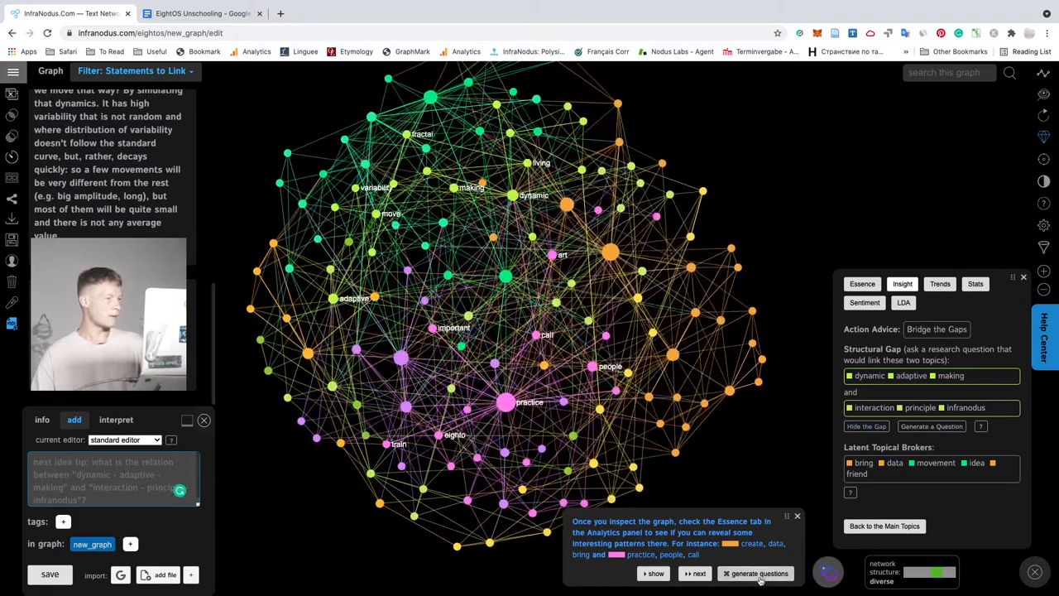
Generate questions linking the create–data–bring and practice–people–call topics.
left_click(760, 573)
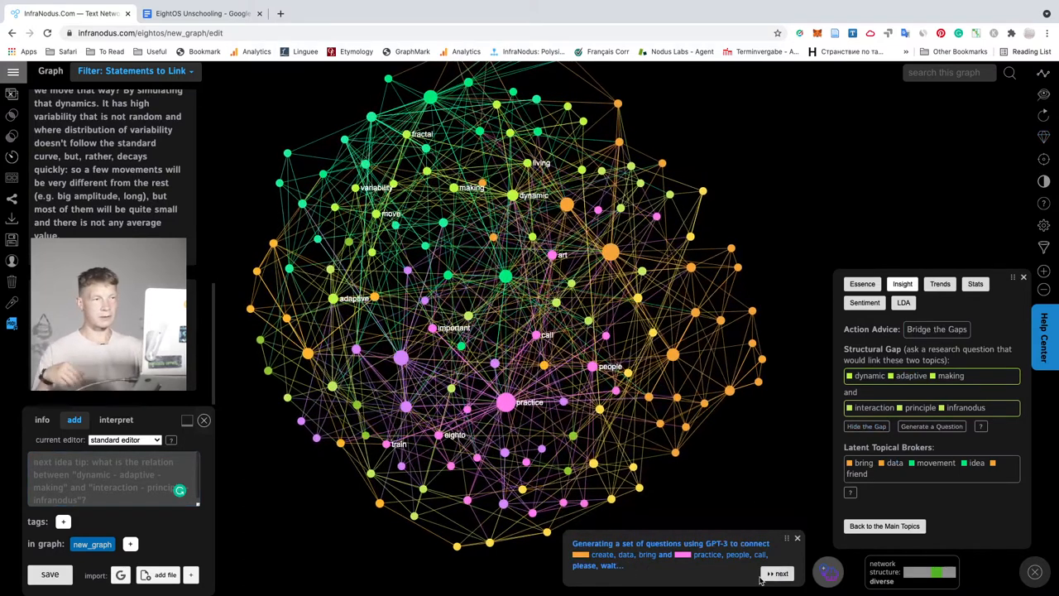
left_click(777, 573)
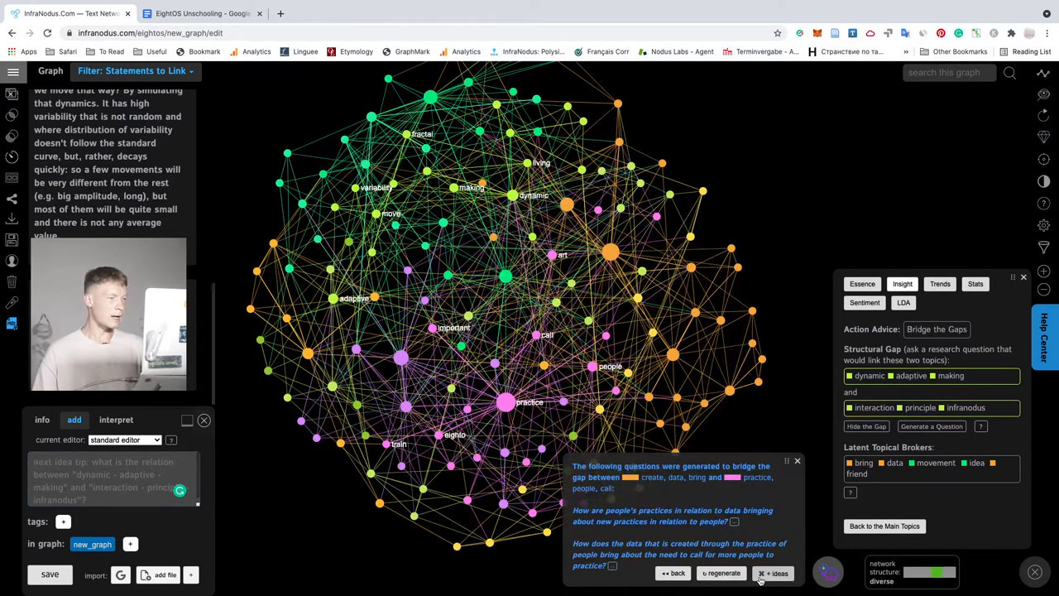
mouse_move(736, 522)
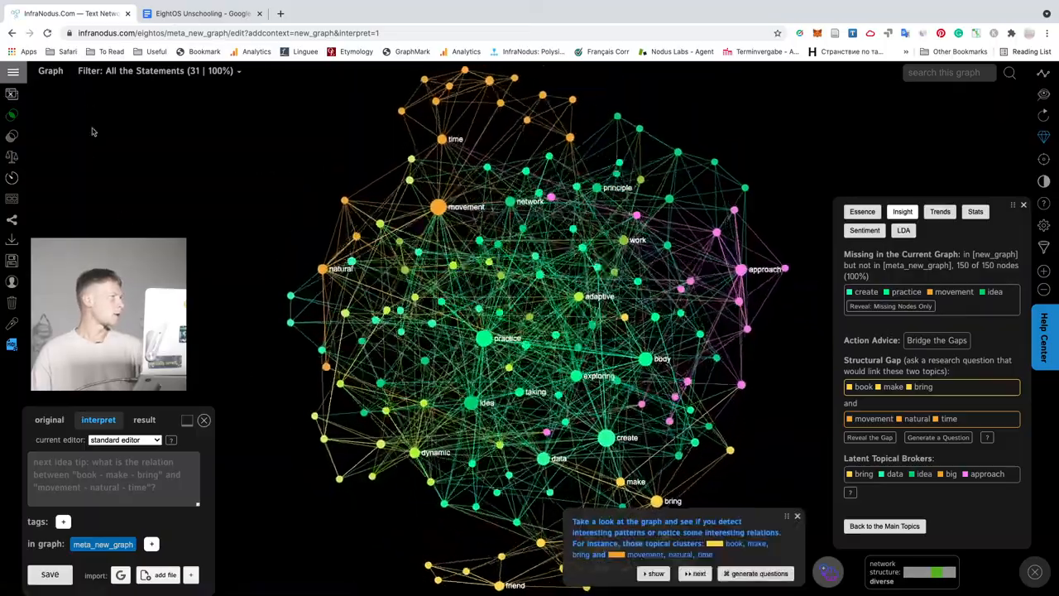
Generate, then regenerate, questions bridging book–make–bring and movement–natural–time.
left_click(157, 71)
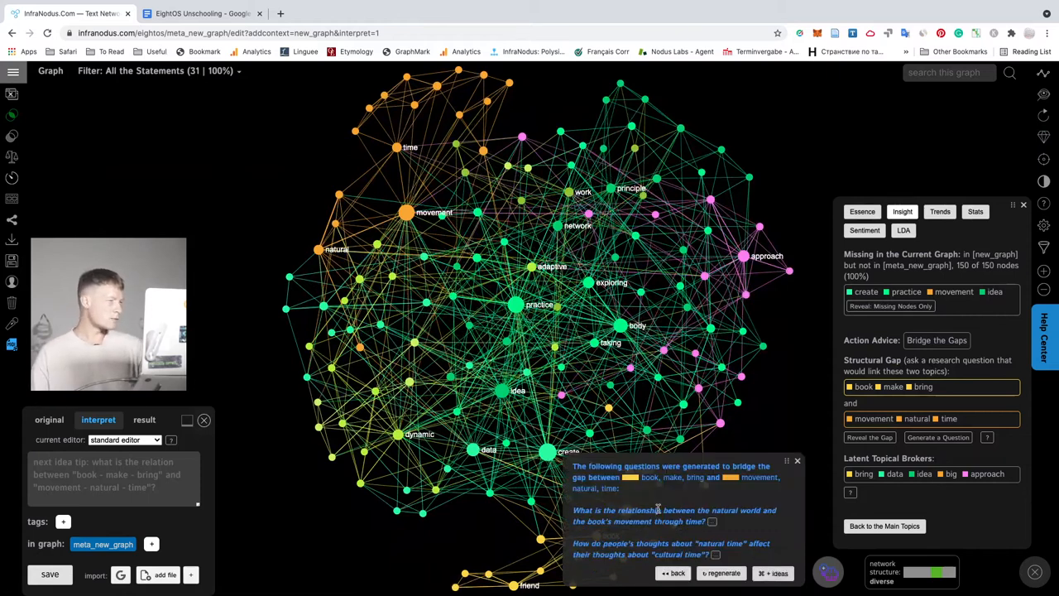
mouse_move(633, 530)
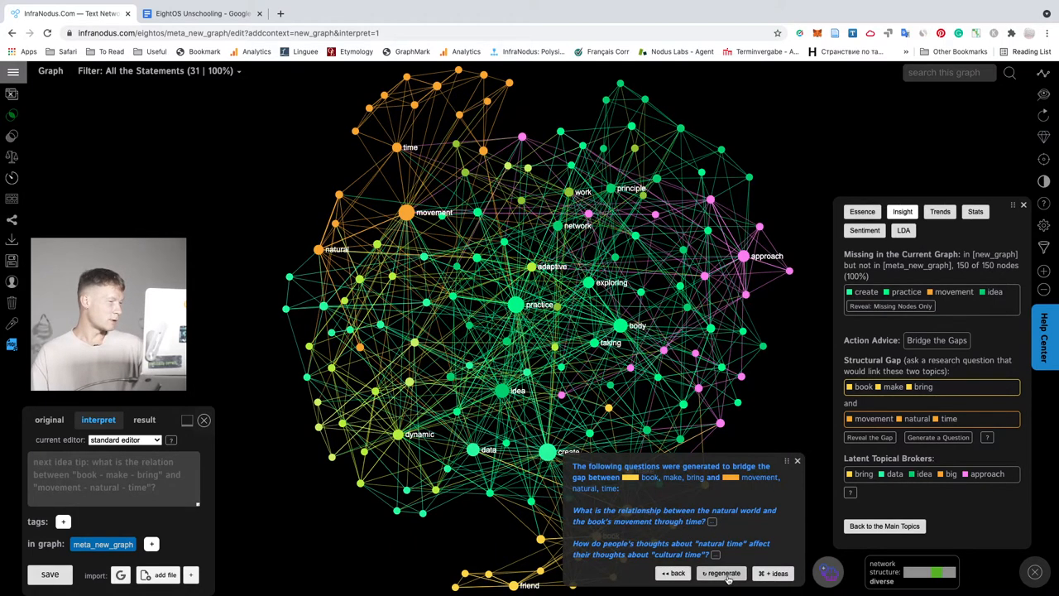
left_click(721, 572)
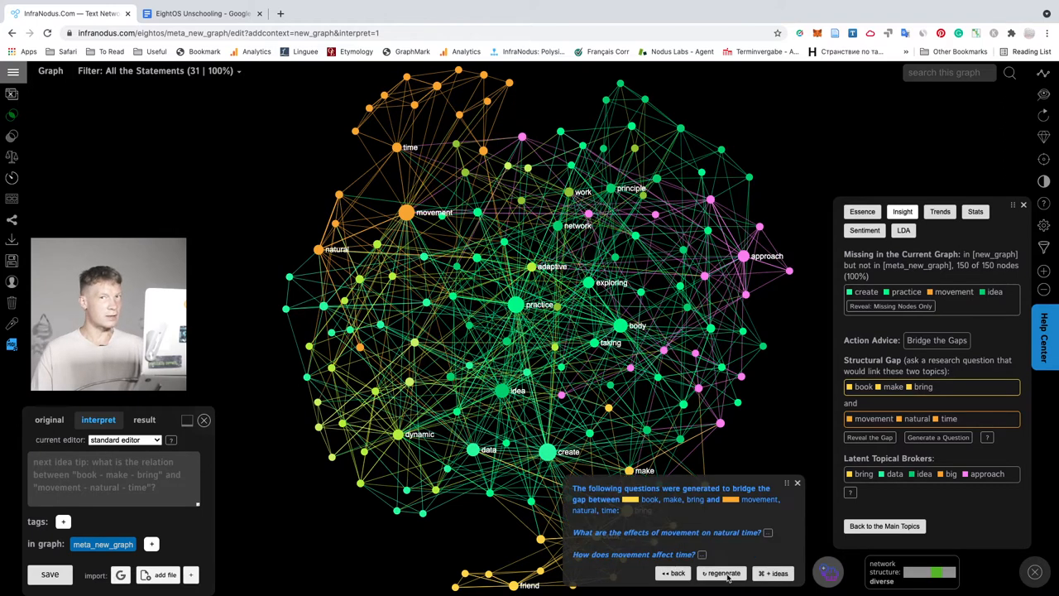
mouse_move(724, 527)
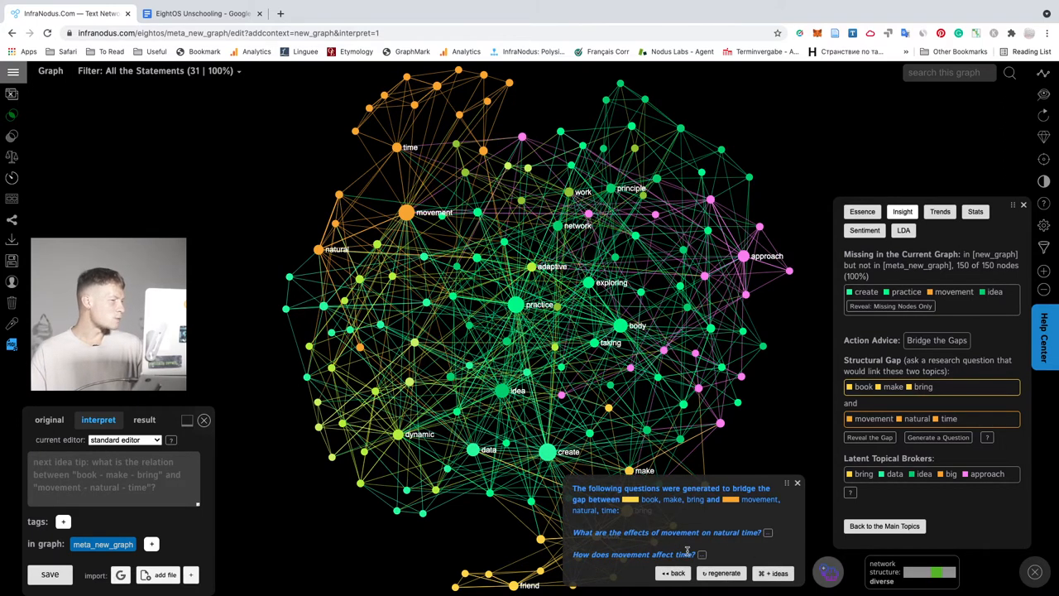
left_click(112, 476)
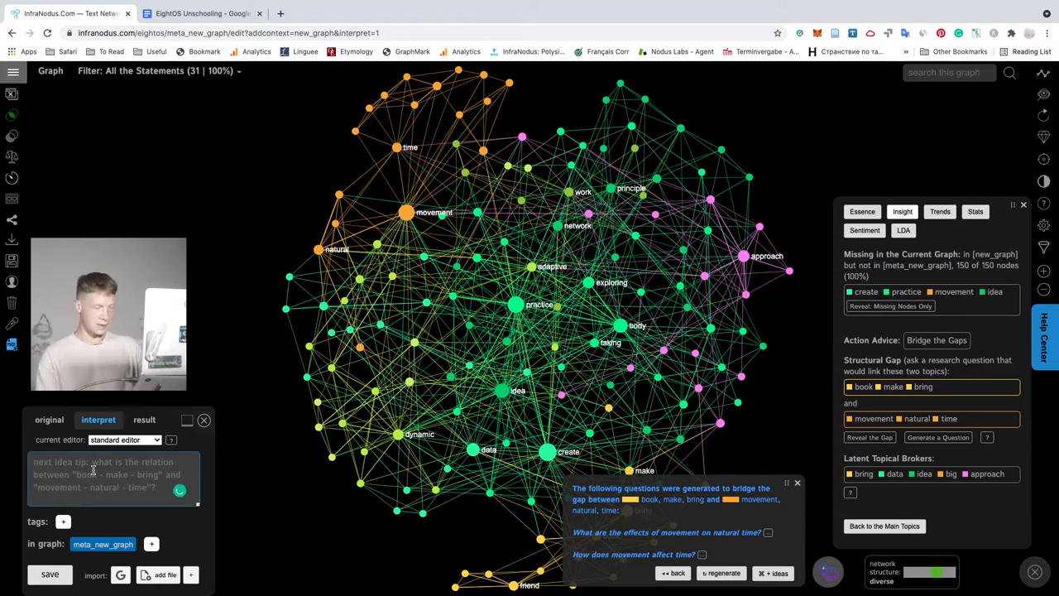
Type that adding variability to our movement stretches our perception of time.
type("We can")
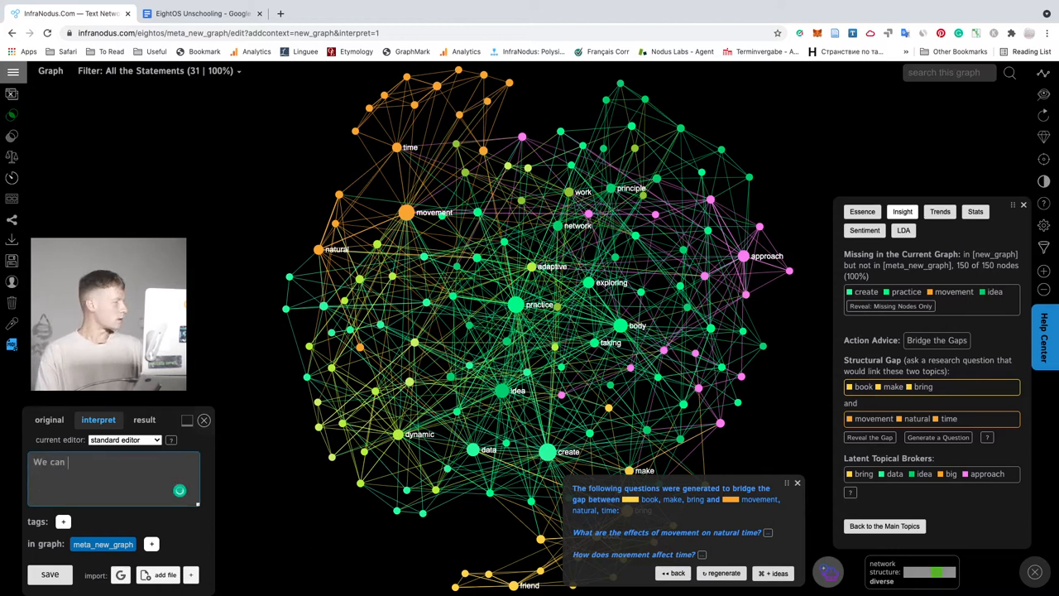
type("change the subjective perception of")
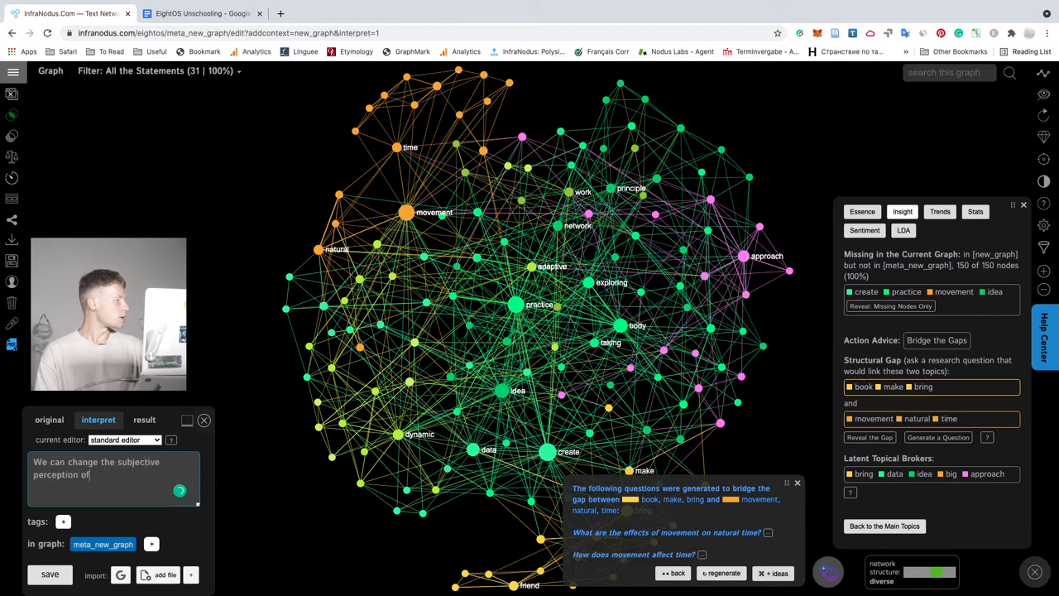
type("time through m")
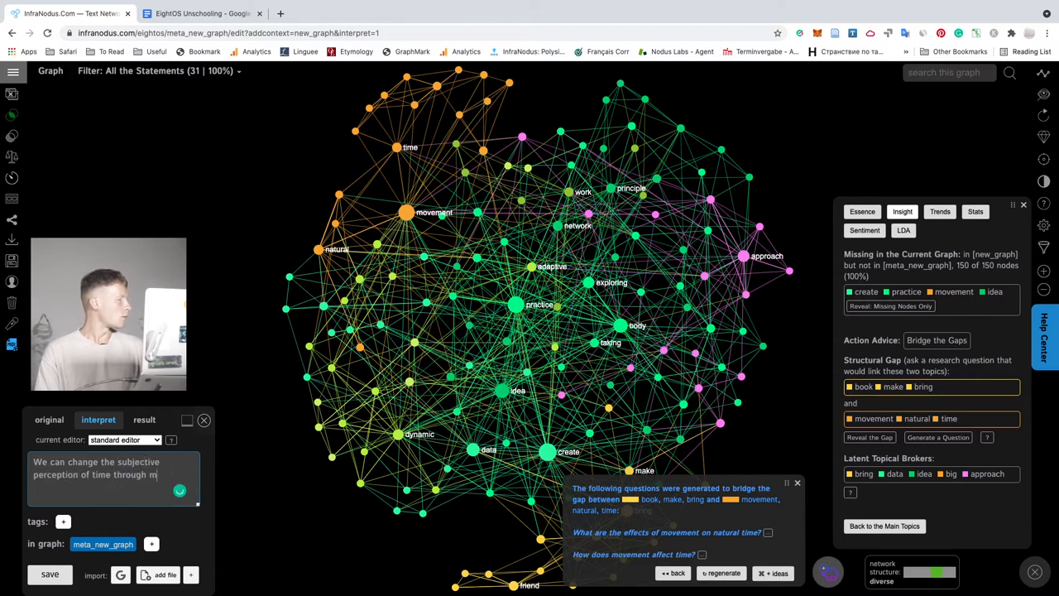
type("ovement. If we add more variability")
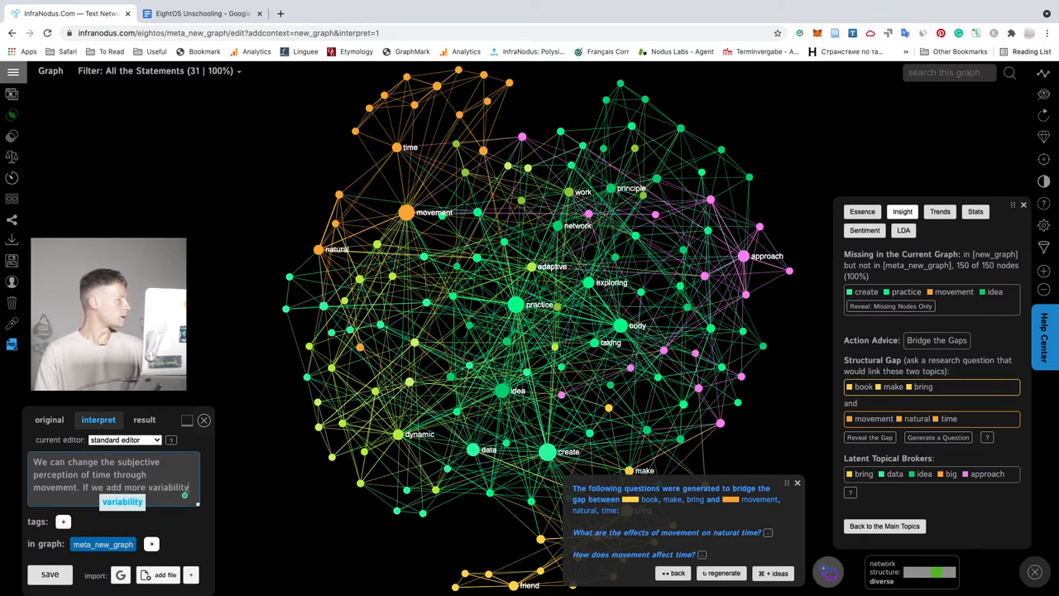
type("to our movement.")
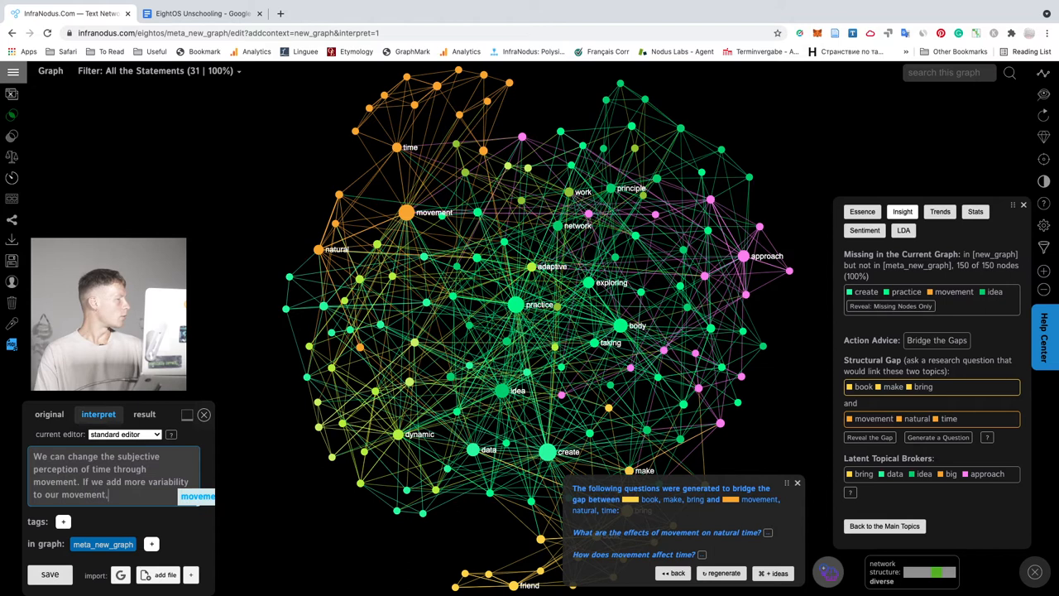
type("then our perception of time may")
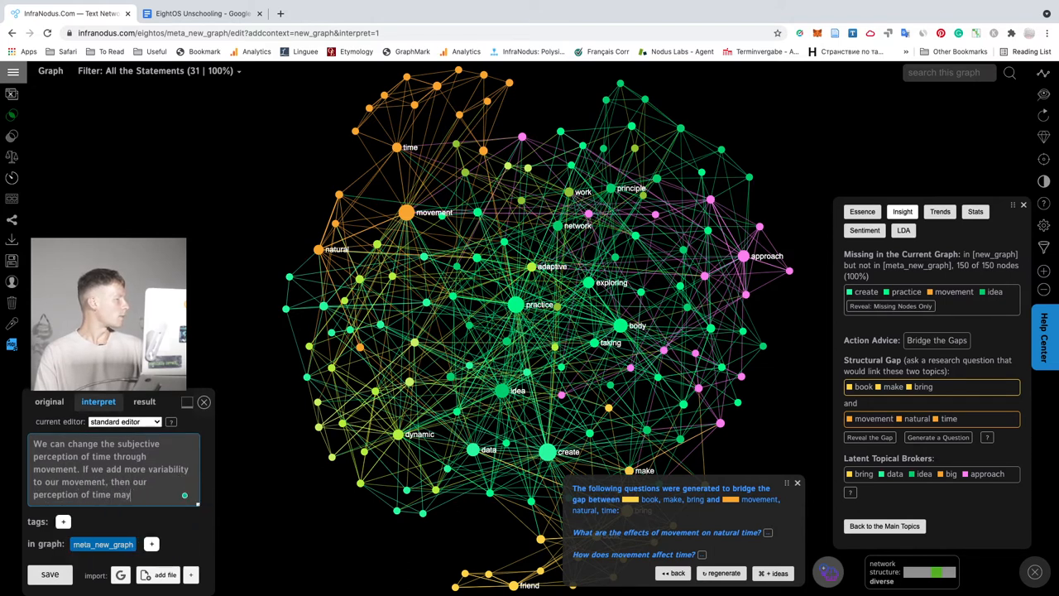
type("also stretc")
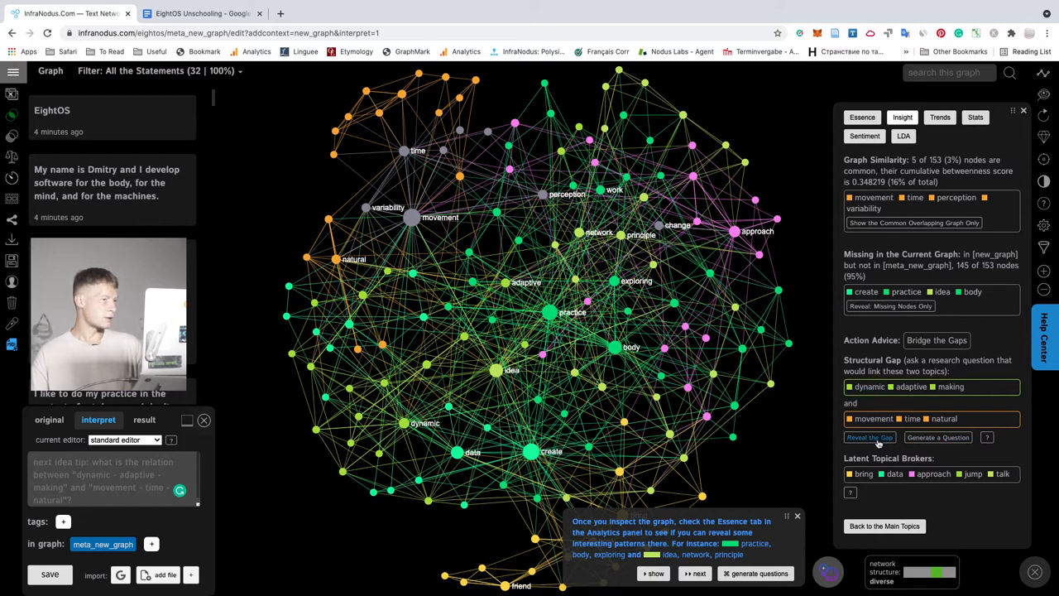
Reveal the dynamic–adaptive–making / movement–time–natural gap and request GPT-3 bridging questions.
left_click(870, 437)
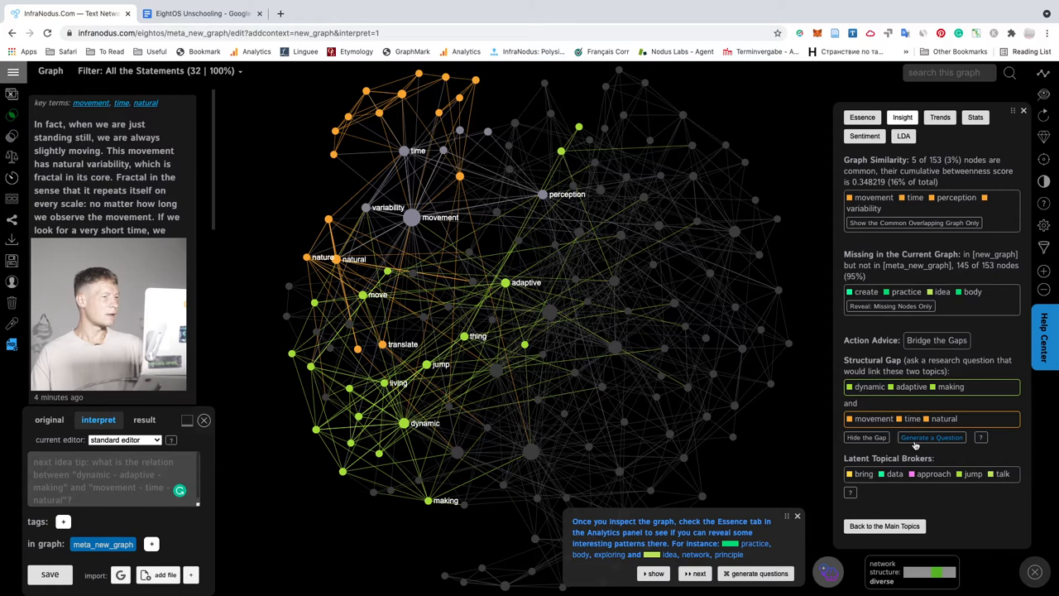
left_click(931, 437)
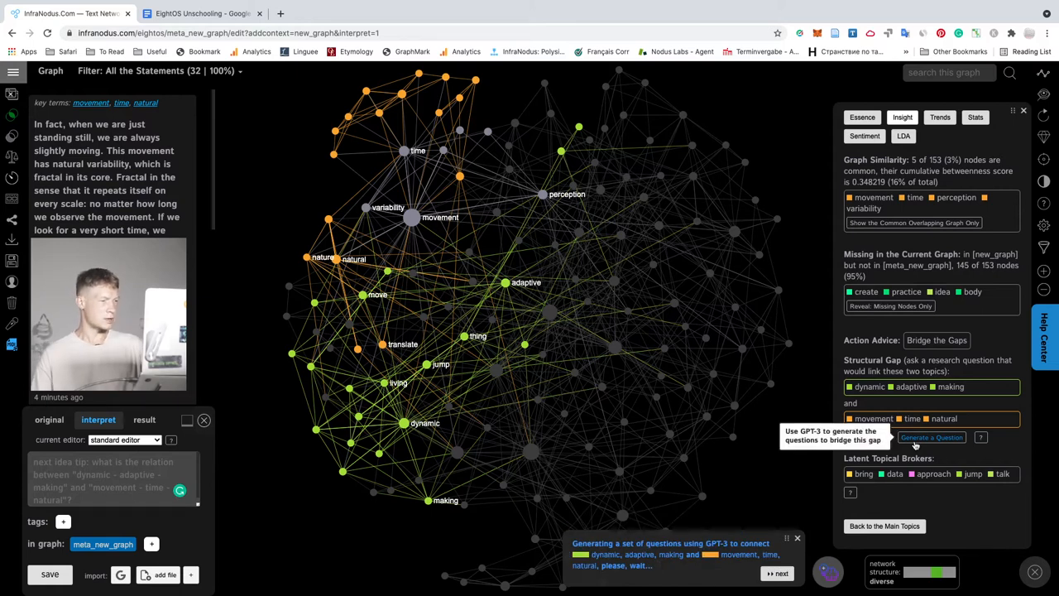
left_click(932, 437)
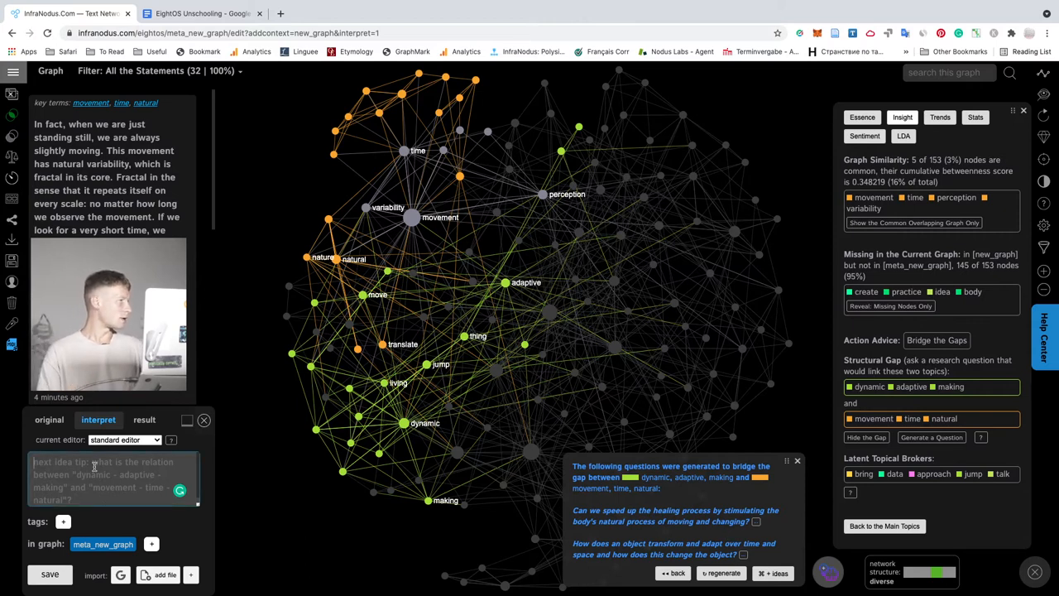
Add the therapeutic-implications interpretation, then generate idea–network–principle versus create–data–book questions.
type("It could be interestin")
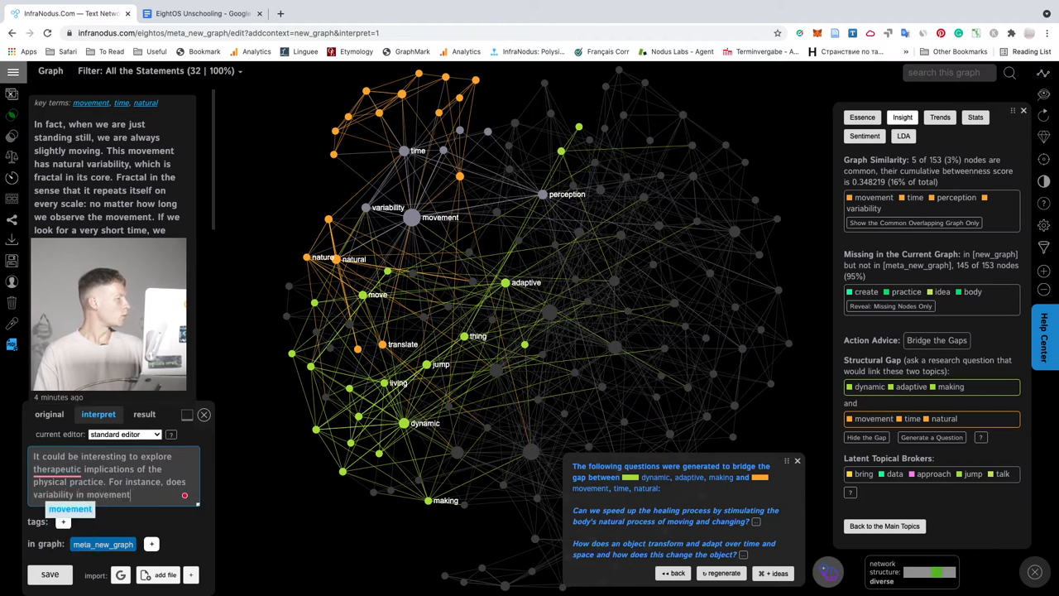
type("affect a")
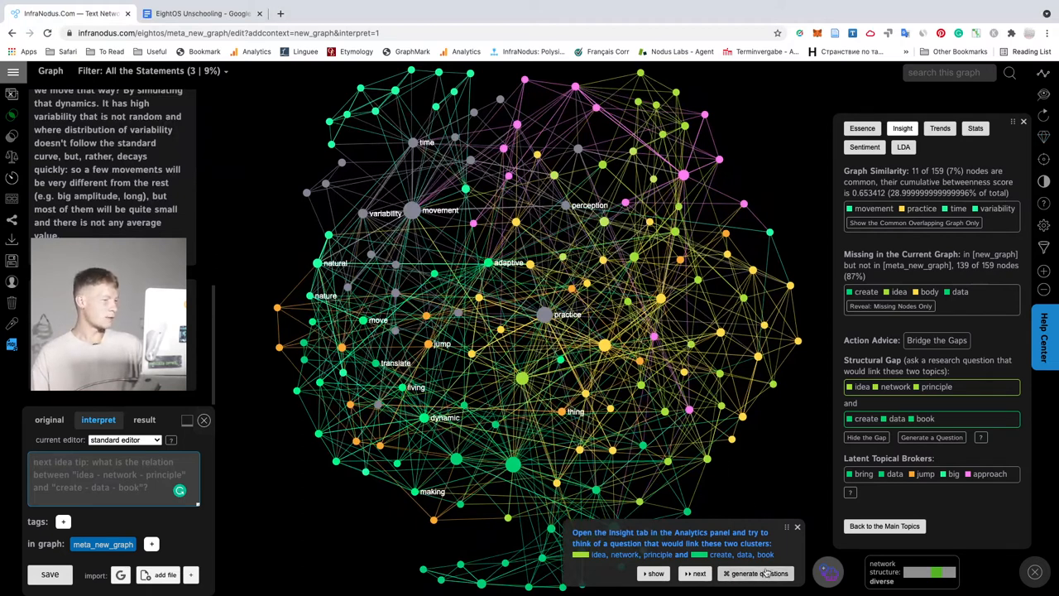
left_click(755, 574)
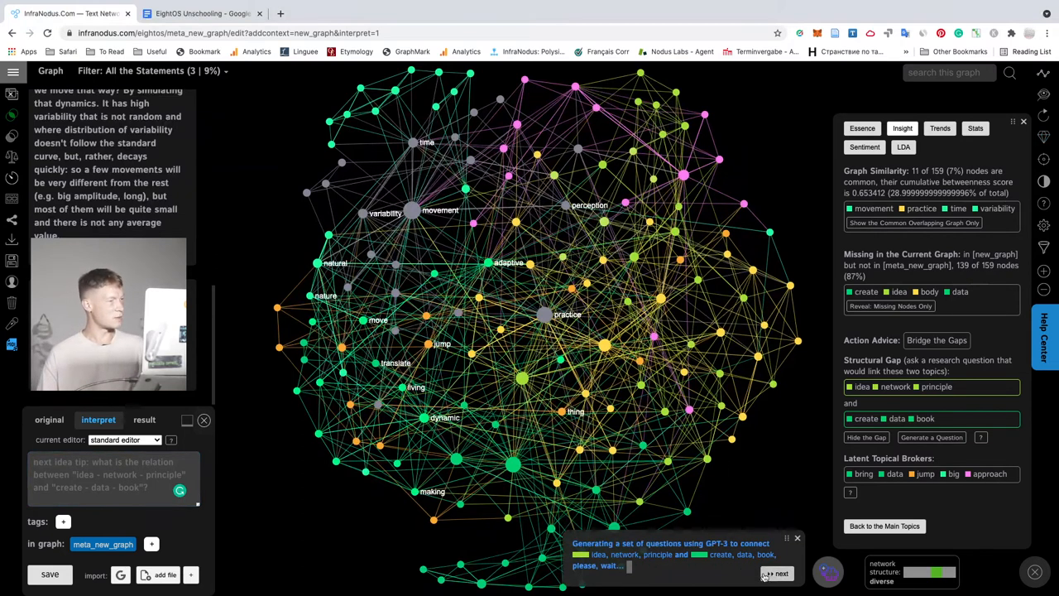